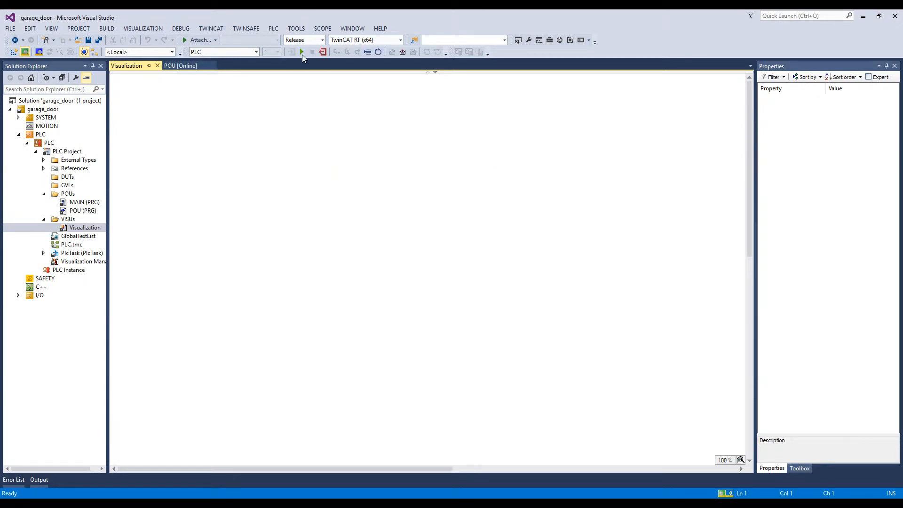
Start the garage_door PLC so the visualization runs live with the door down.
{"action": "left_click", "coordinate": [300, 52]}
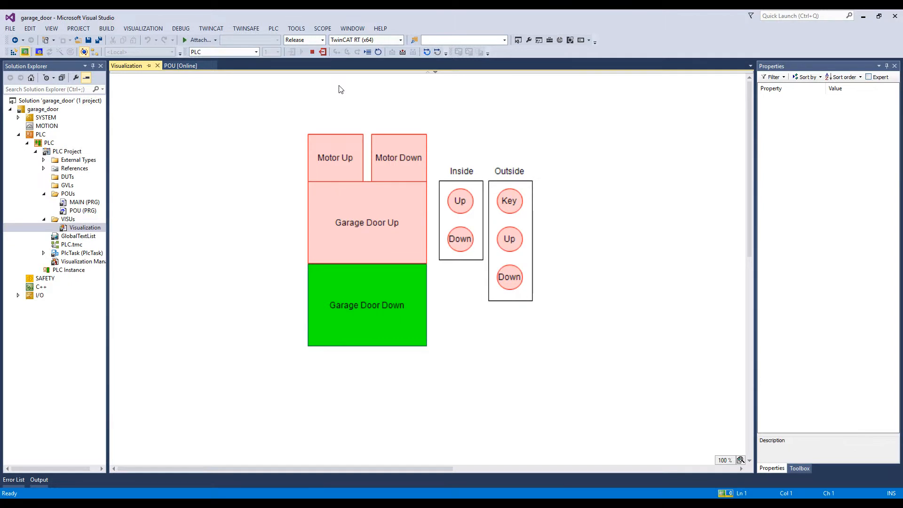
{"action": "mouse_move", "coordinate": [472, 198]}
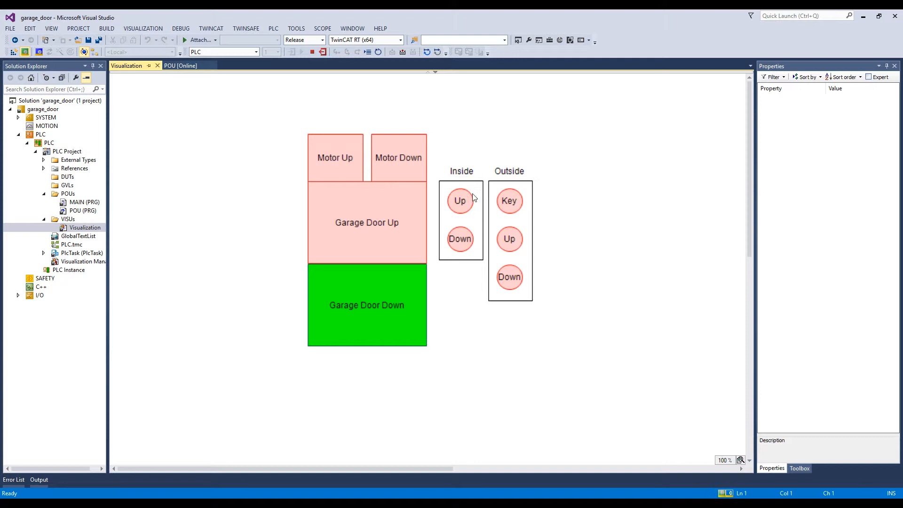
{"action": "left_click", "coordinate": [460, 200]}
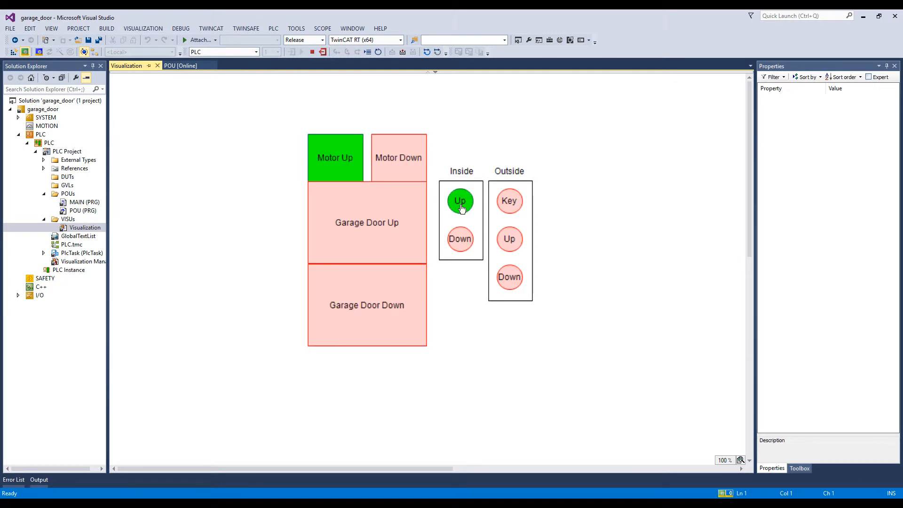
{"action": "left_click", "coordinate": [460, 201]}
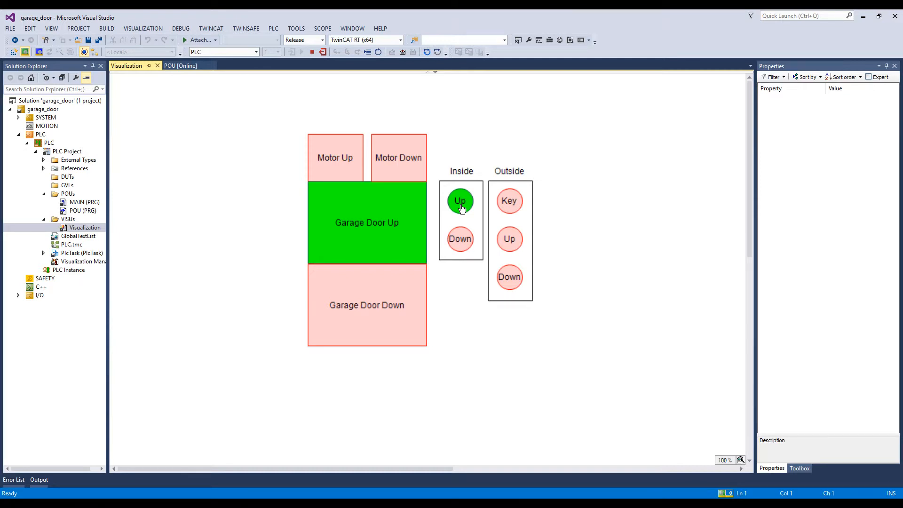
{"action": "left_click", "coordinate": [460, 239]}
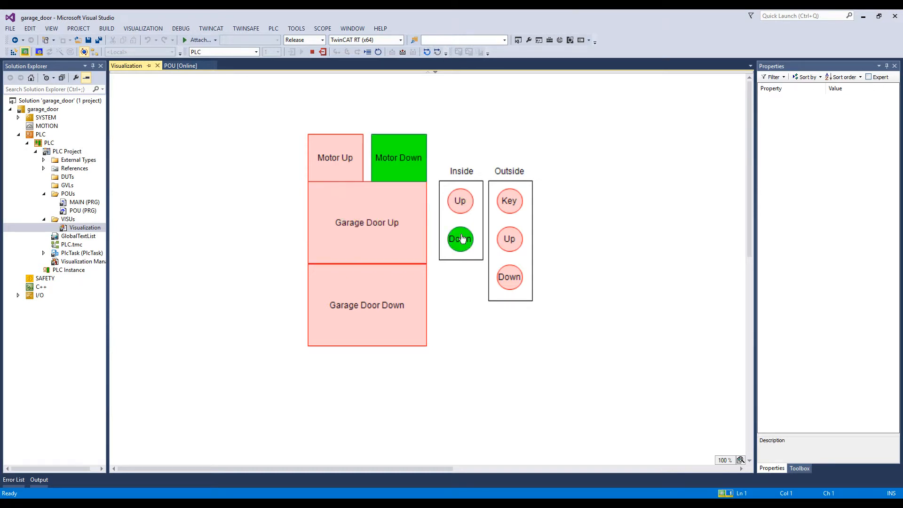
{"action": "left_click", "coordinate": [460, 239]}
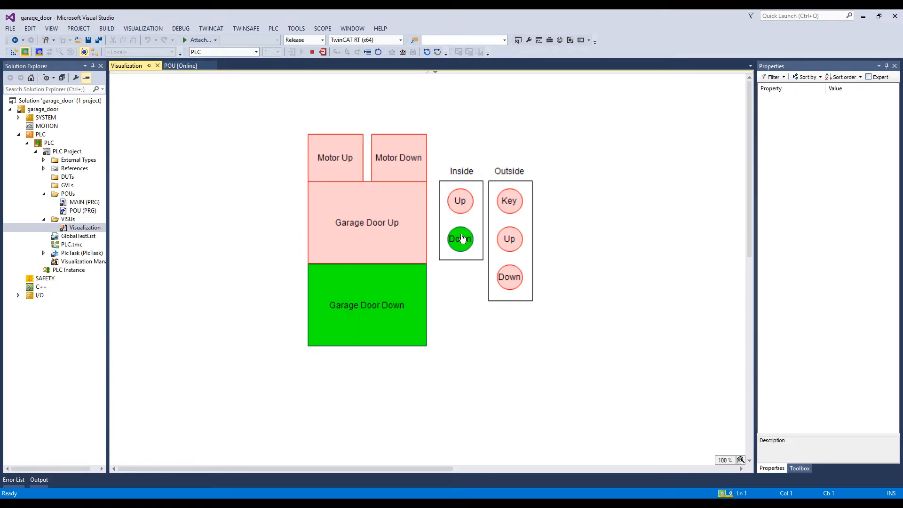
{"action": "left_click", "coordinate": [460, 239]}
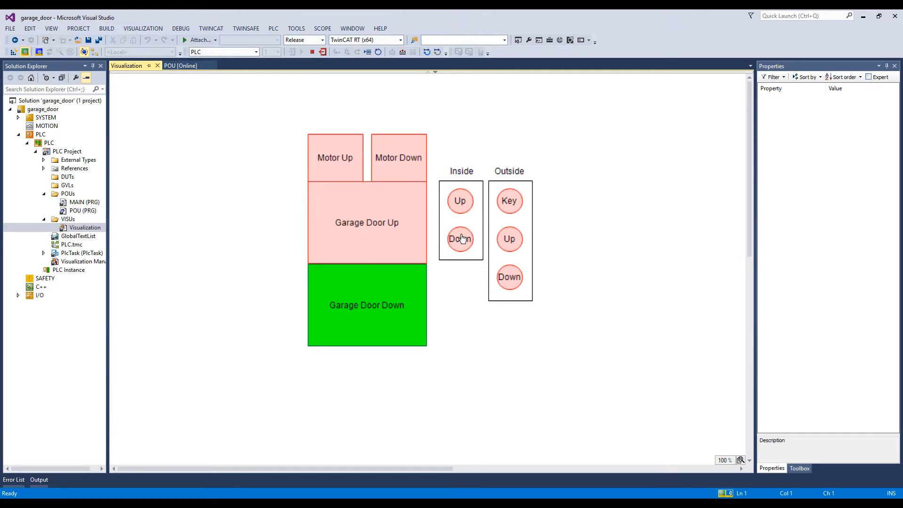
{"action": "mouse_move", "coordinate": [496, 211]}
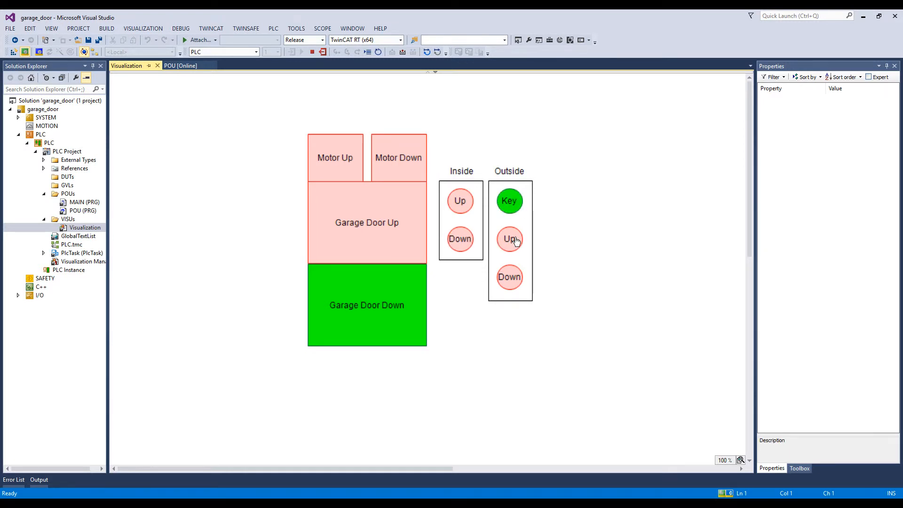
Raise the garage door with Outside Up until Garage Door Up lights.
{"action": "left_click", "coordinate": [509, 239]}
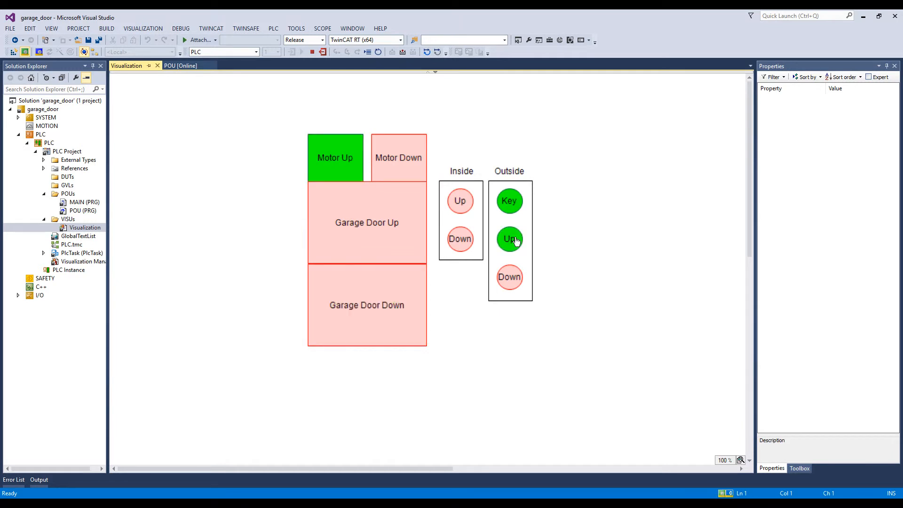
{"action": "left_click", "coordinate": [509, 239]}
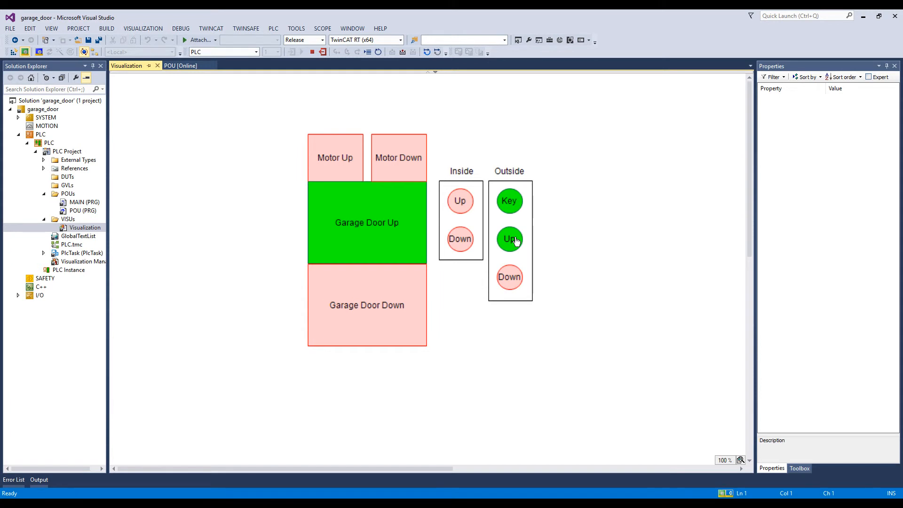
{"action": "left_click", "coordinate": [509, 238]}
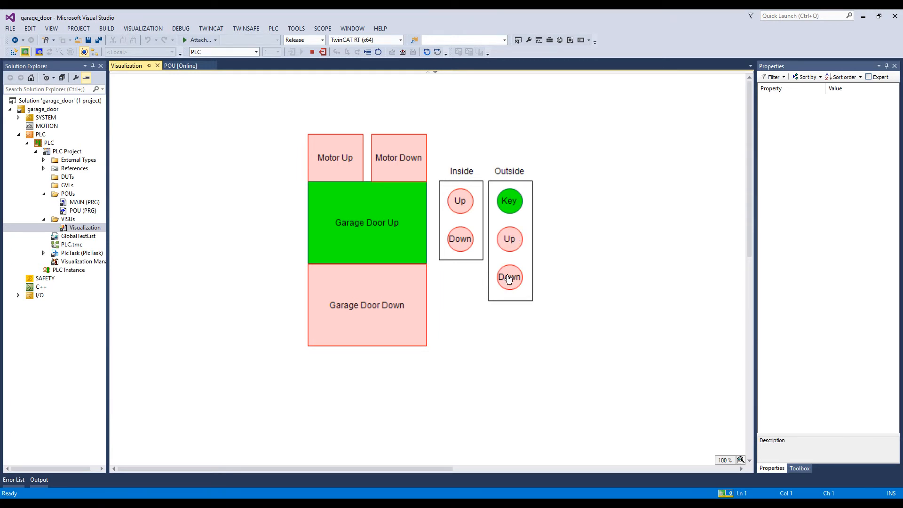
Lower the door with Outside Down until Garage Door Down lights.
{"action": "left_click", "coordinate": [509, 277]}
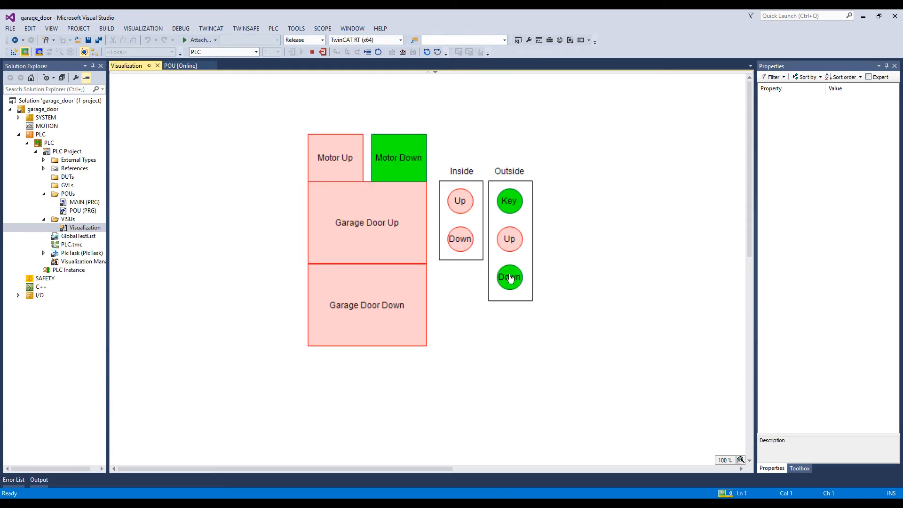
{"action": "left_click", "coordinate": [509, 277]}
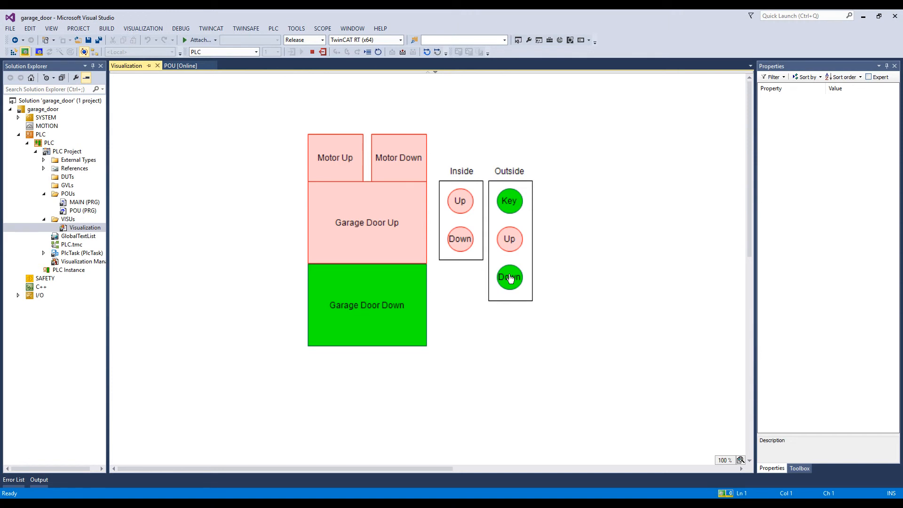
{"action": "left_click", "coordinate": [509, 277]}
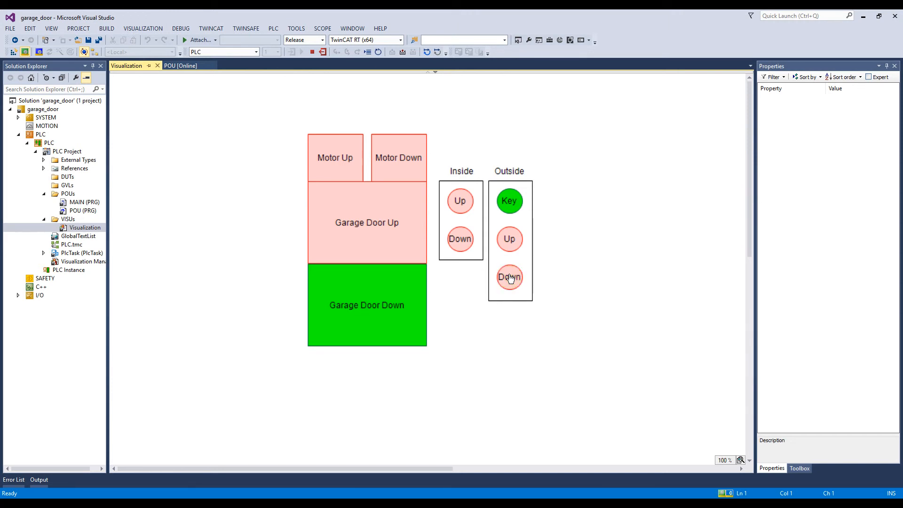